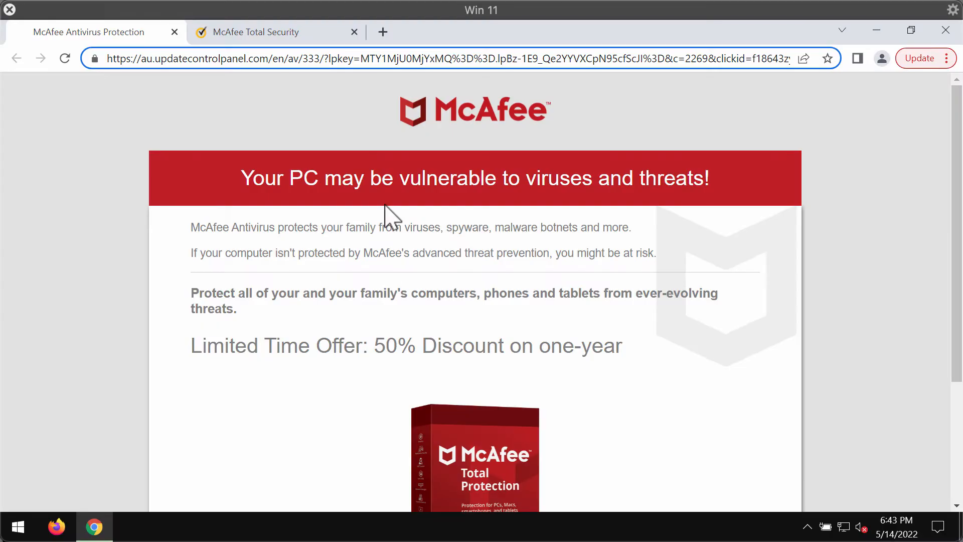
mouse_move(111, 129)
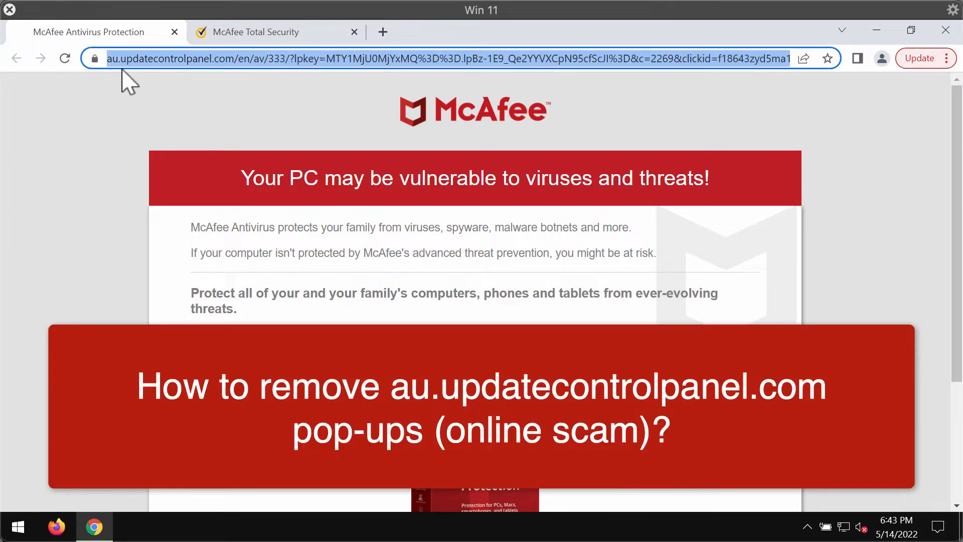
mouse_move(179, 73)
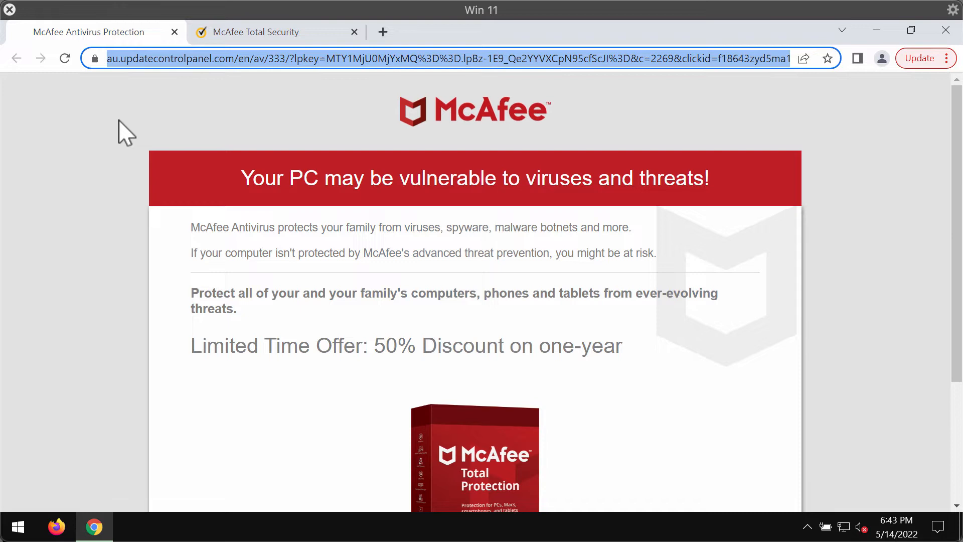
mouse_move(181, 190)
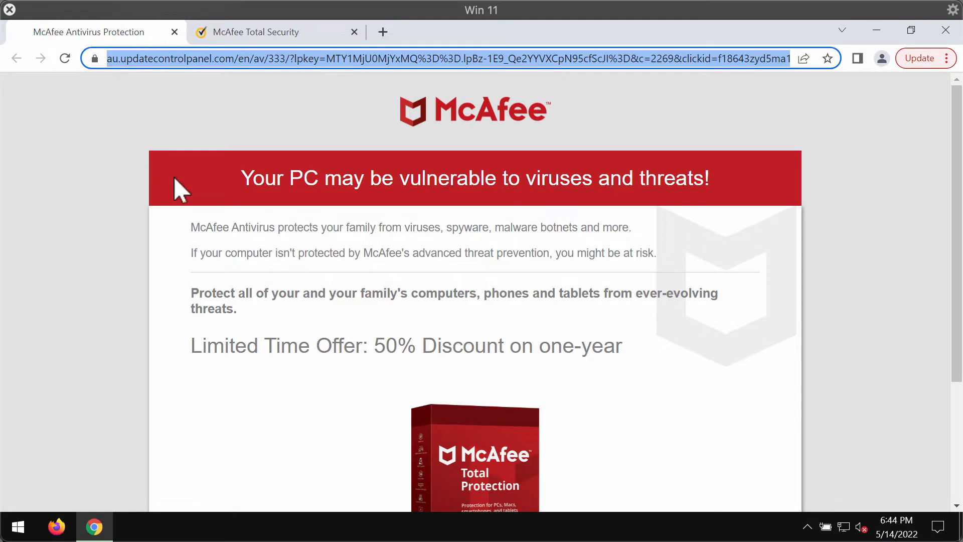
Accept the scam page's Protect Now offer so the fake 'PC Is At Risk' alert appears.
scroll("down", 3)
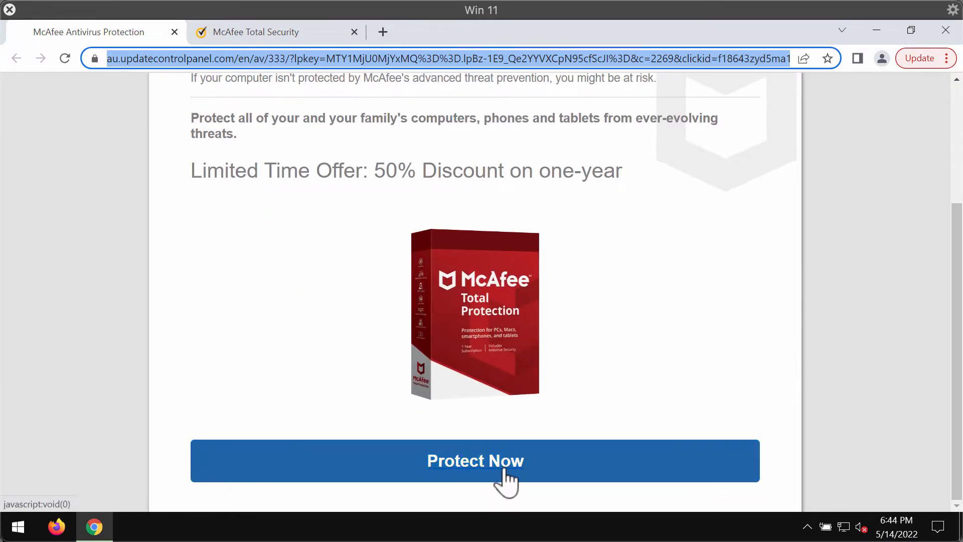
mouse_move(489, 473)
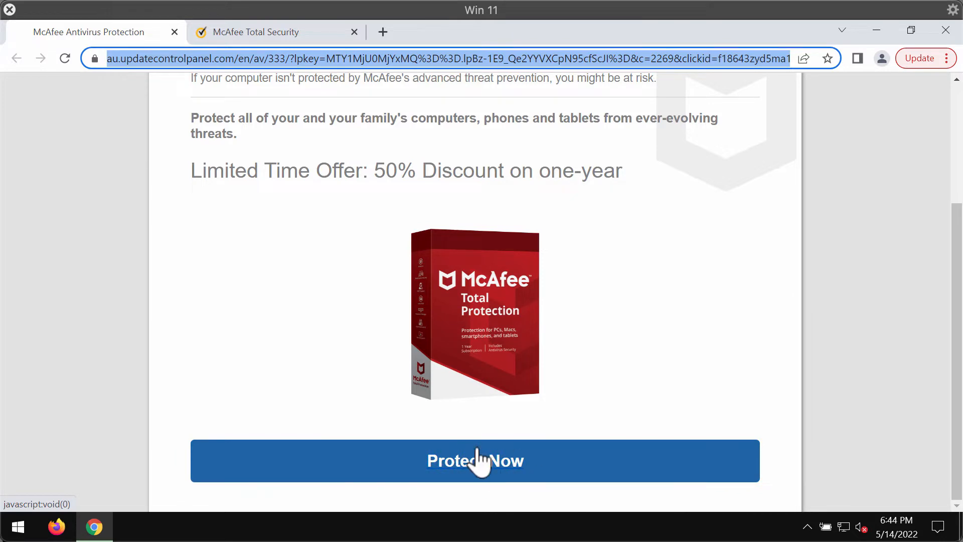
scroll("up", 3)
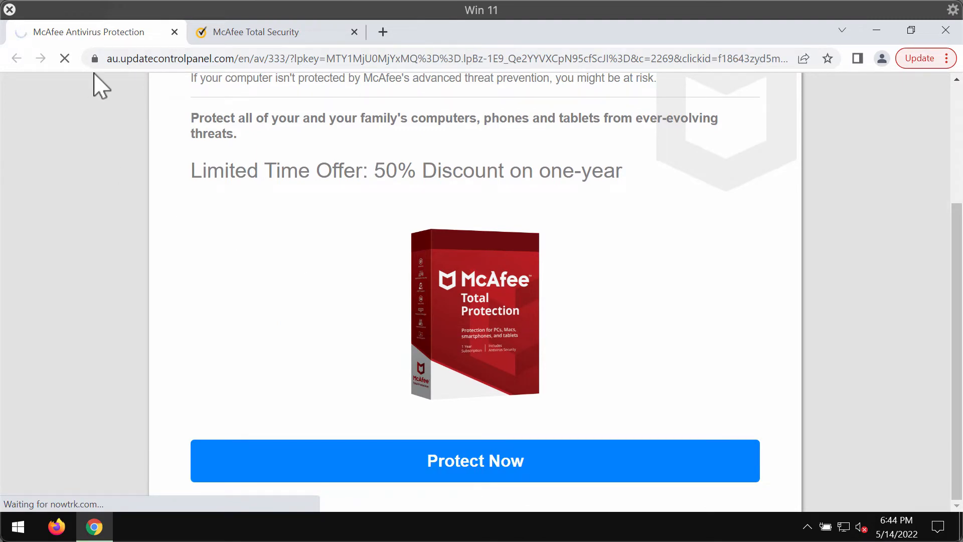
mouse_move(182, 154)
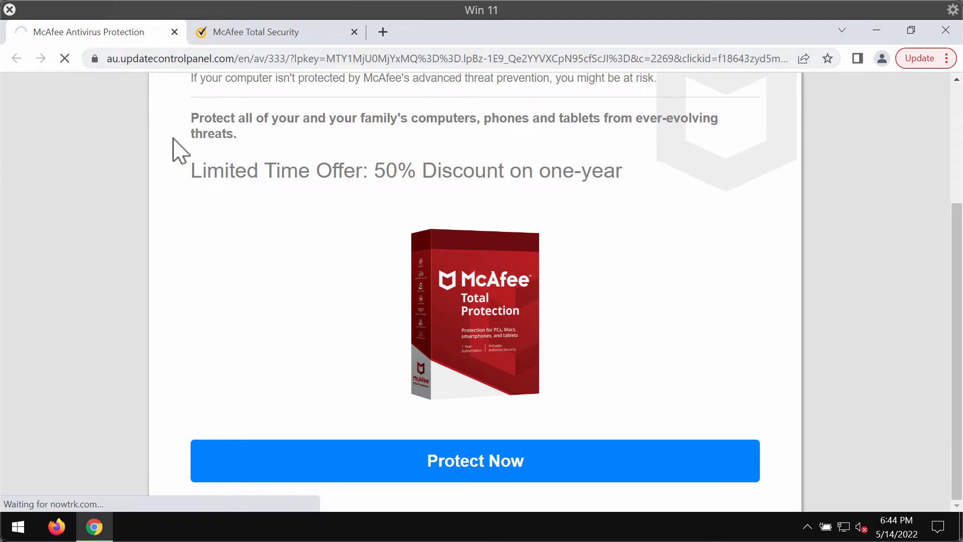
left_click(474, 461)
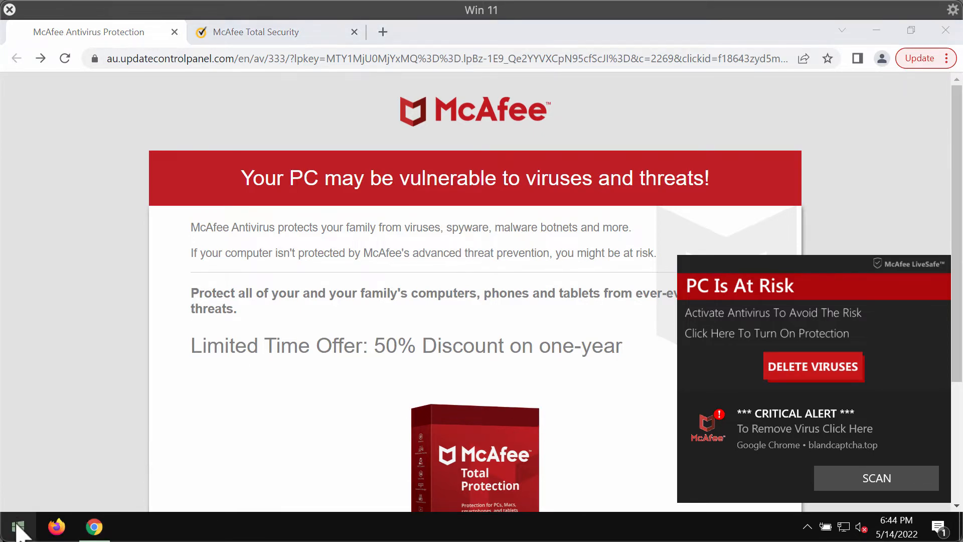
left_click(17, 527)
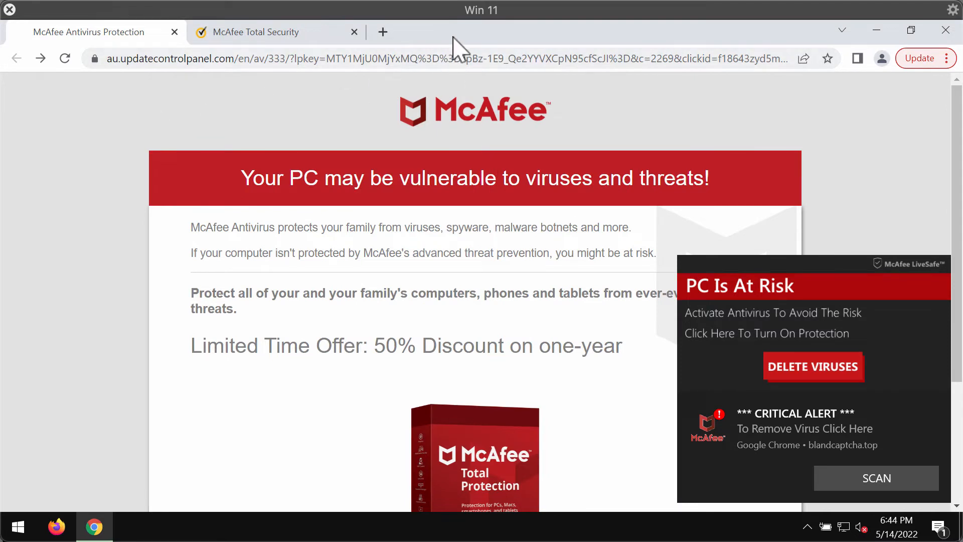
mouse_move(706, 340)
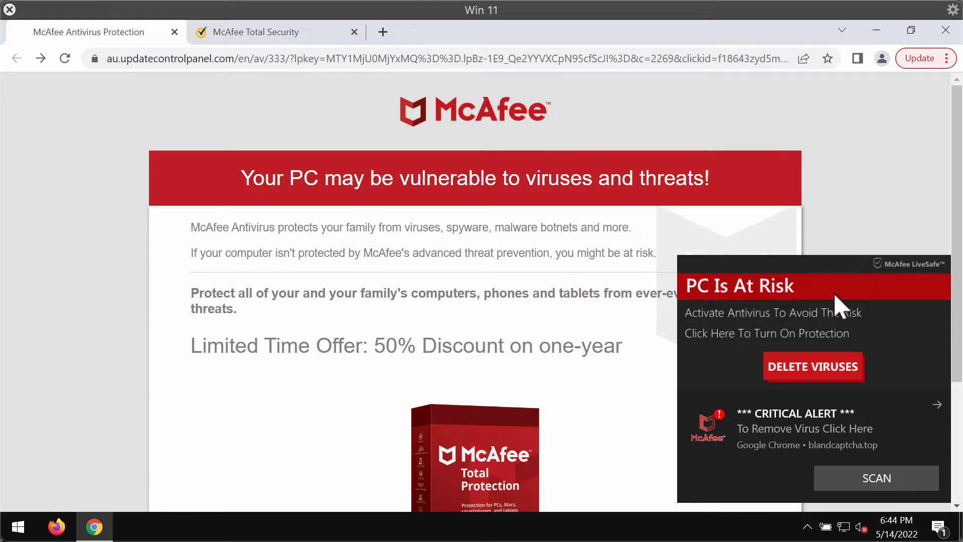
mouse_move(511, 108)
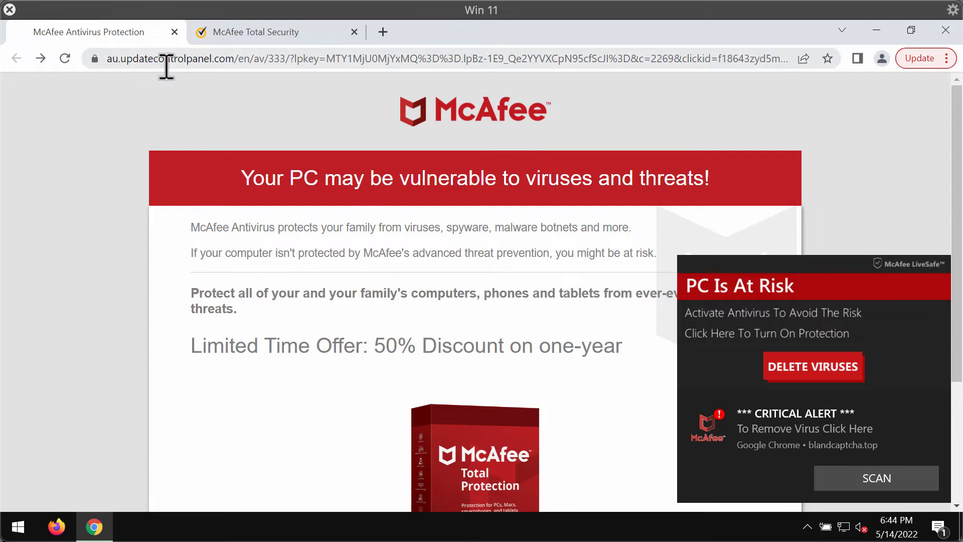
mouse_move(126, 83)
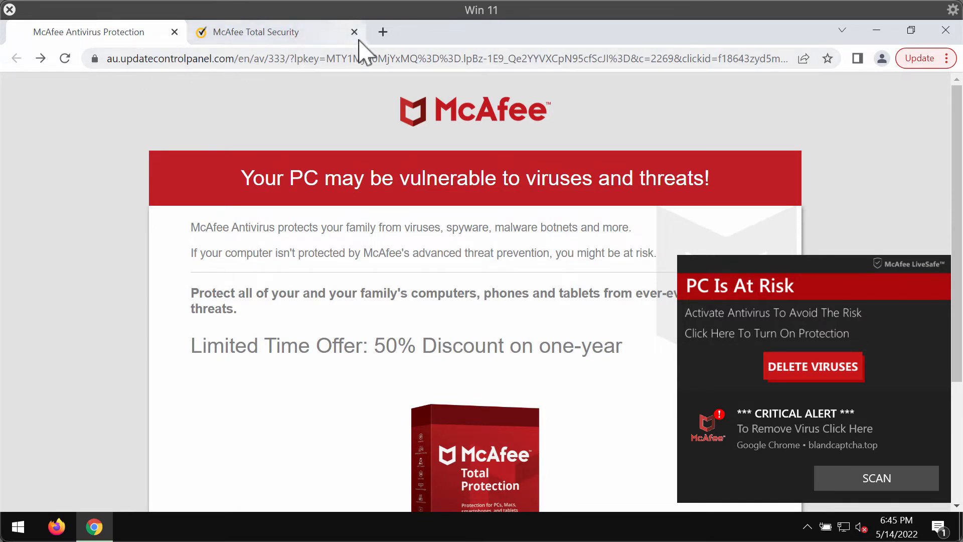
left_click(382, 31)
type("combocleaner.com")
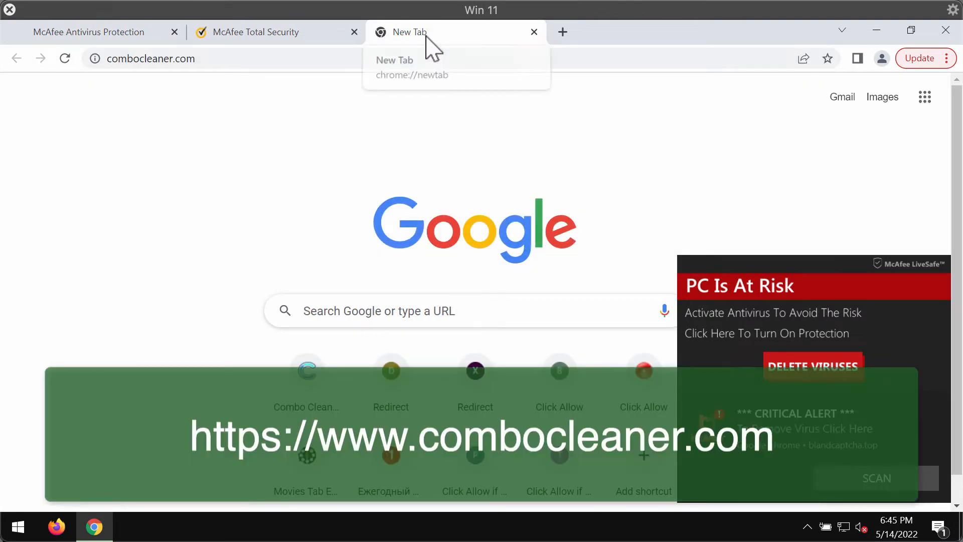
mouse_move(473, 46)
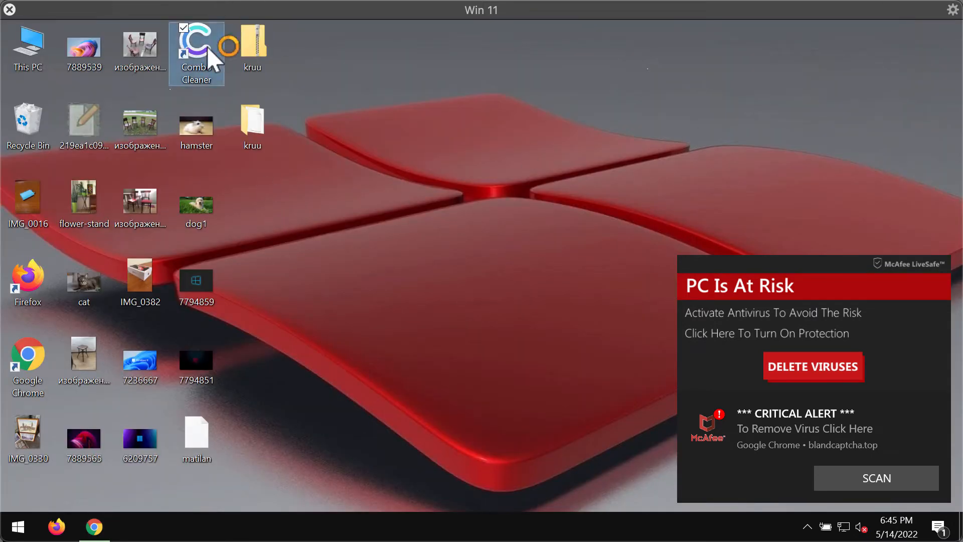
Launch Combo Cleaner from its desktop icon to reach the dashboard.
double_click(196, 49)
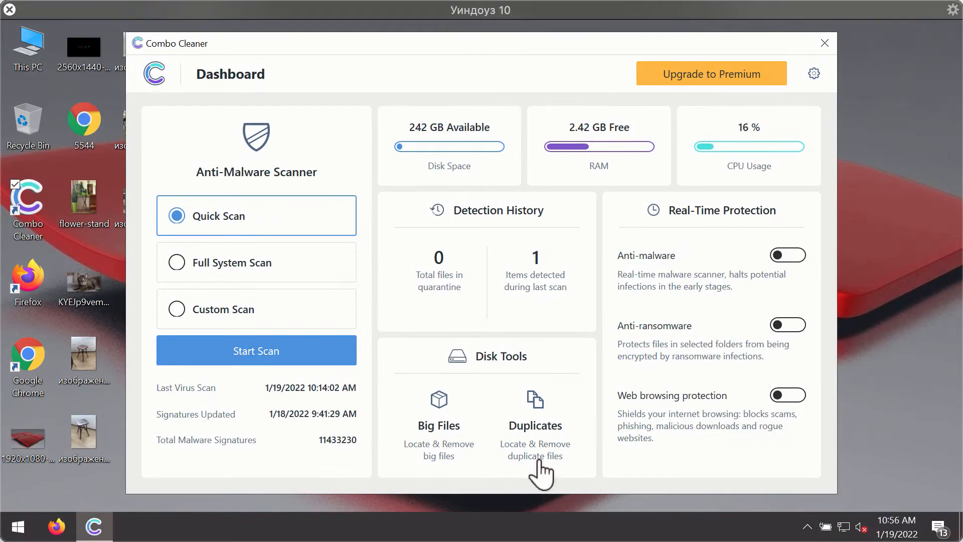
mouse_move(588, 361)
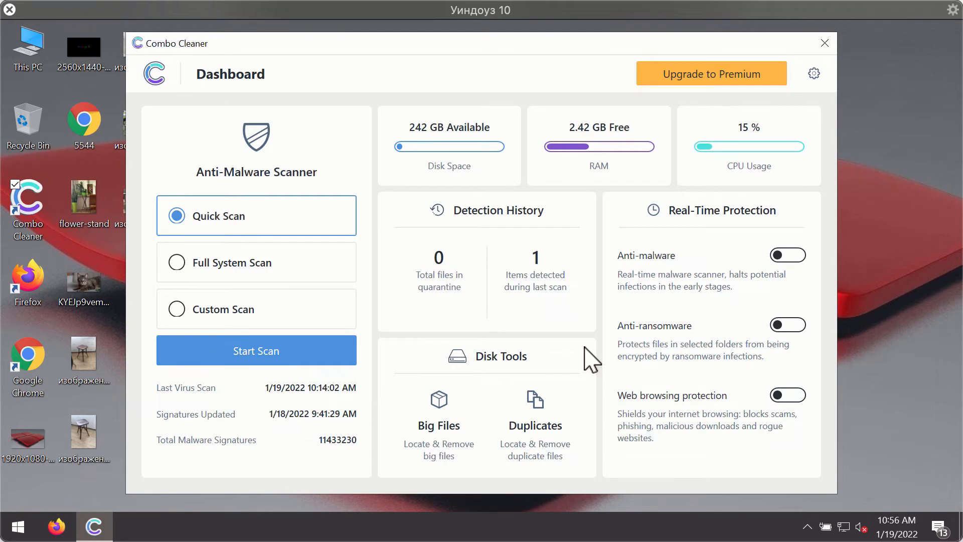
mouse_move(636, 155)
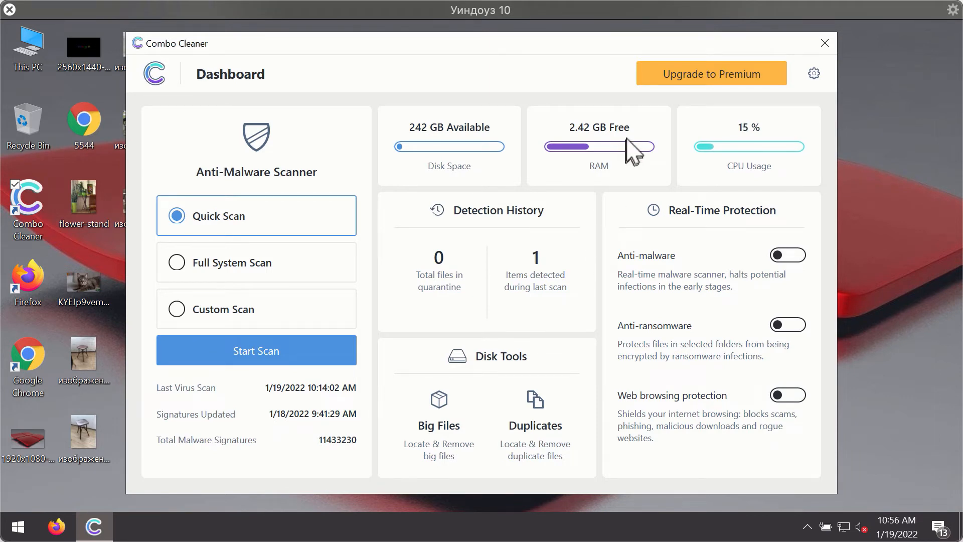
mouse_move(223, 249)
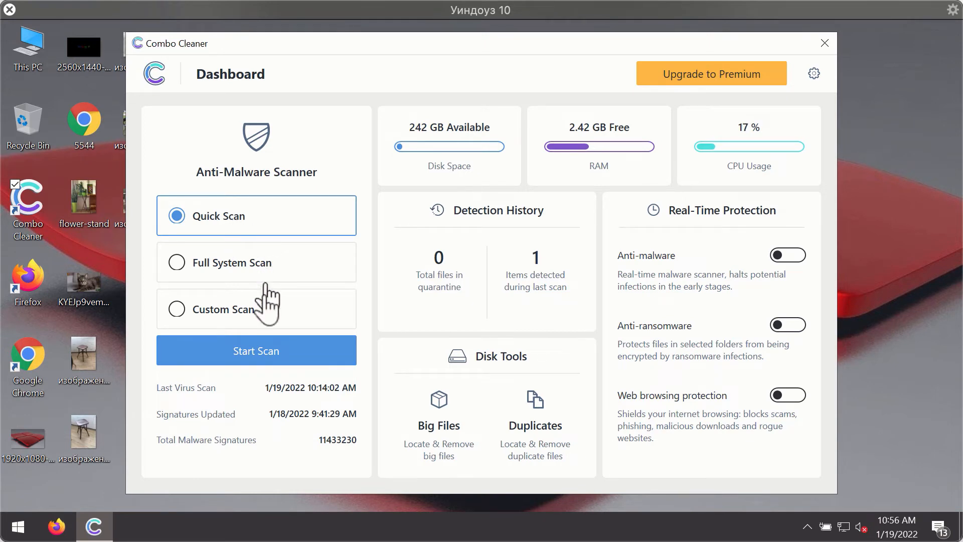
Start the Quick Scan so Combo Cleaner's malware scan begins running.
left_click(256, 351)
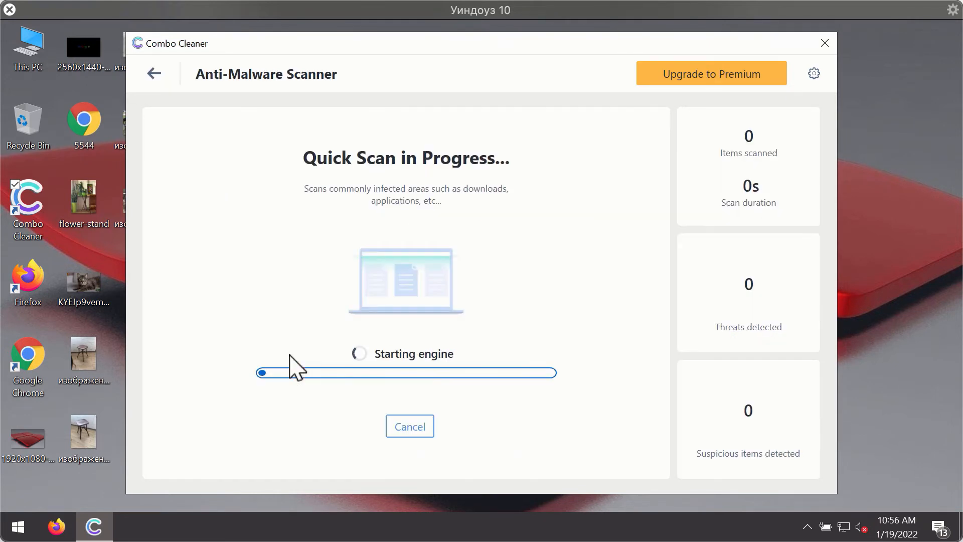
mouse_move(472, 299)
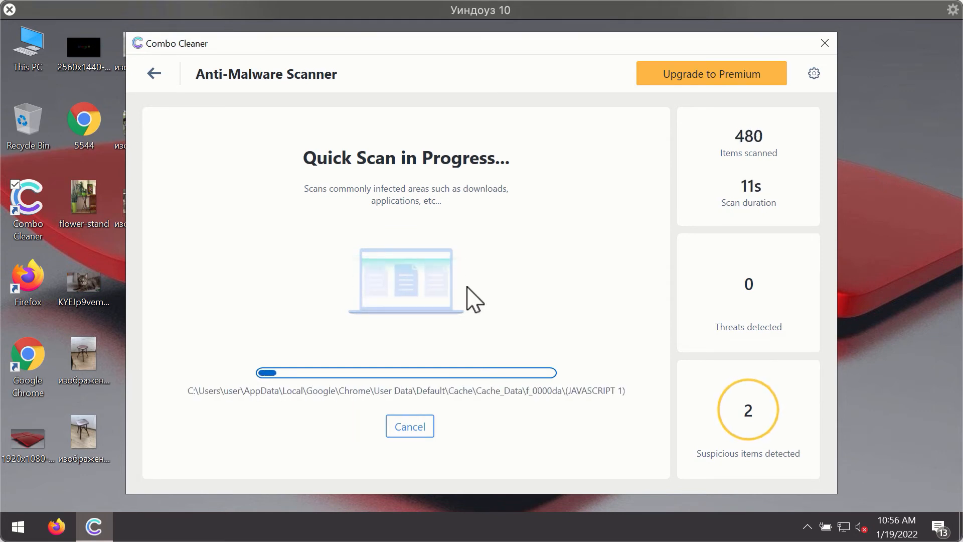
mouse_move(600, 283)
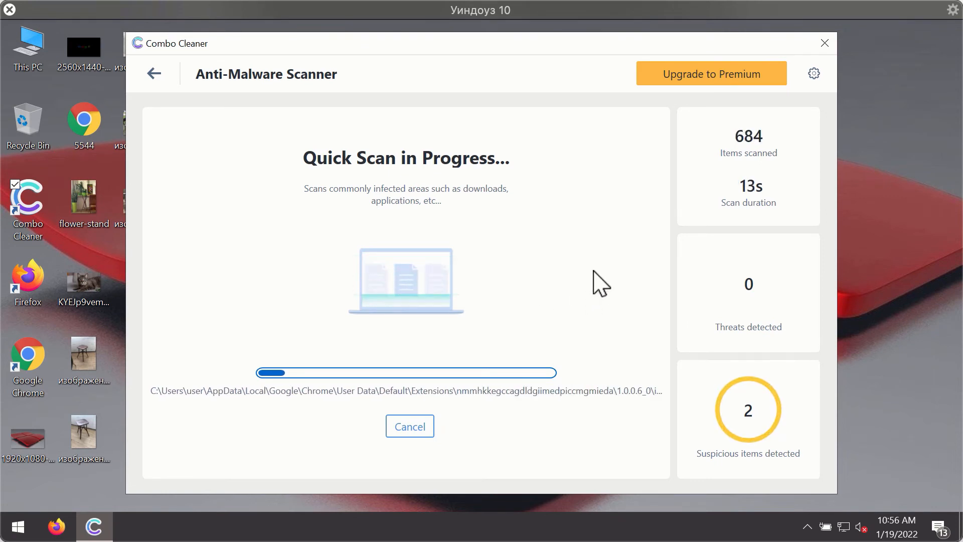
mouse_move(628, 203)
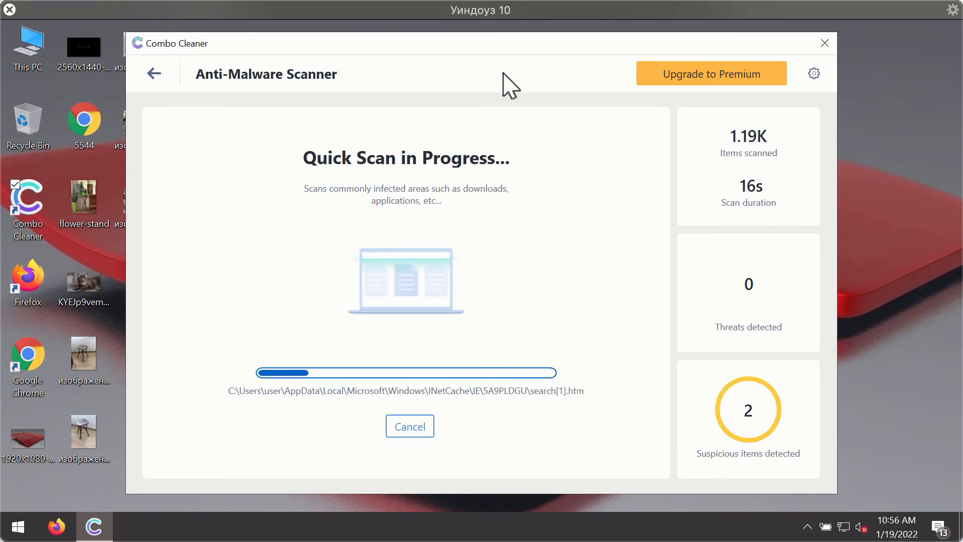
mouse_move(530, 68)
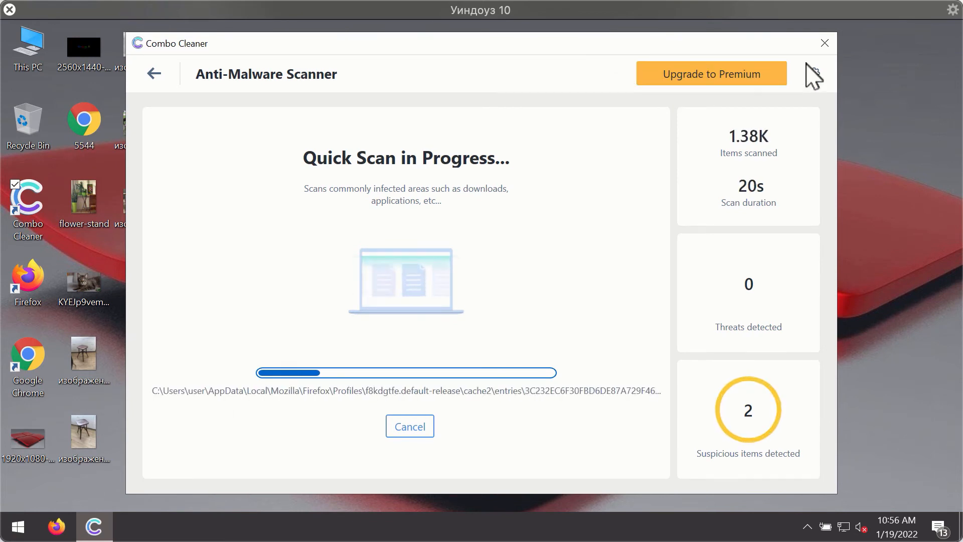
View the Anti-Ransomware settings, showing no protected folders or trusted programs.
left_click(811, 73)
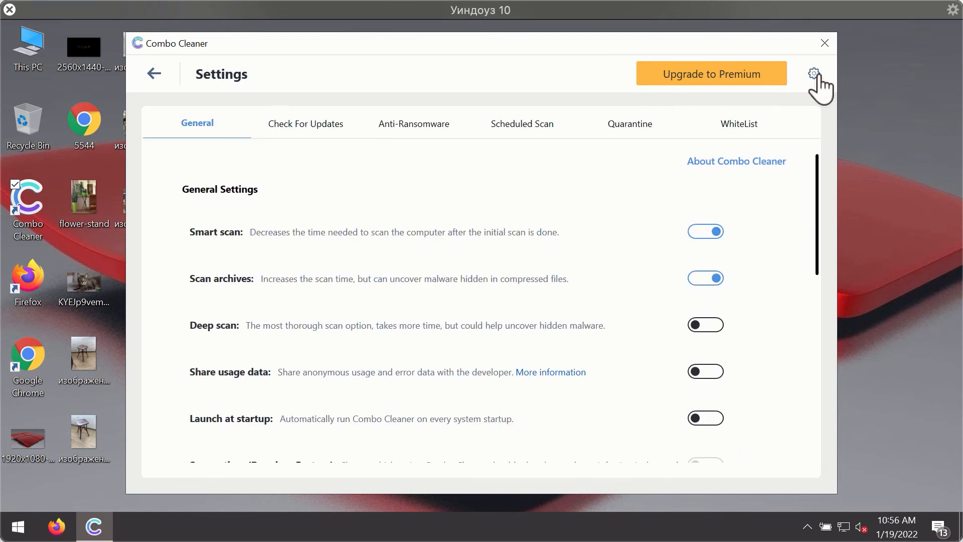
mouse_move(408, 127)
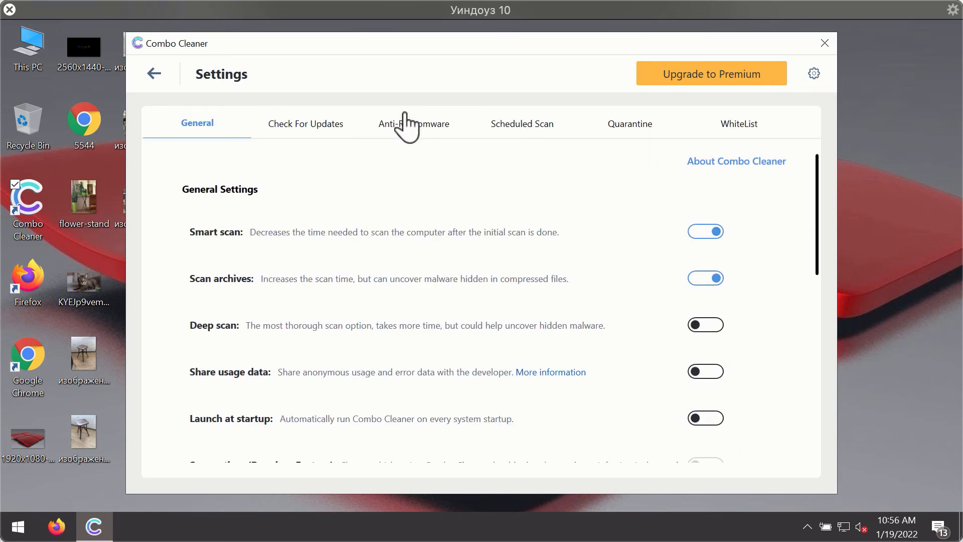
left_click(414, 123)
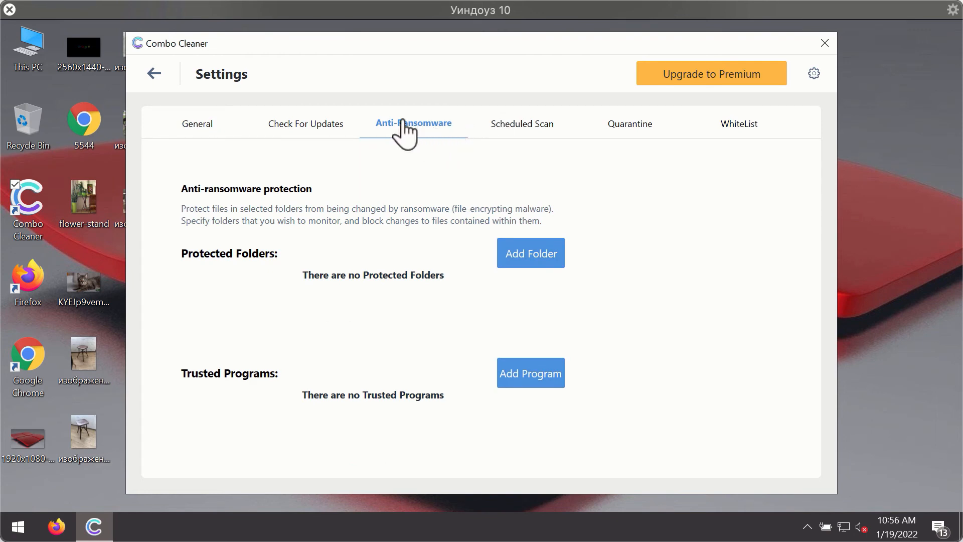
mouse_move(391, 133)
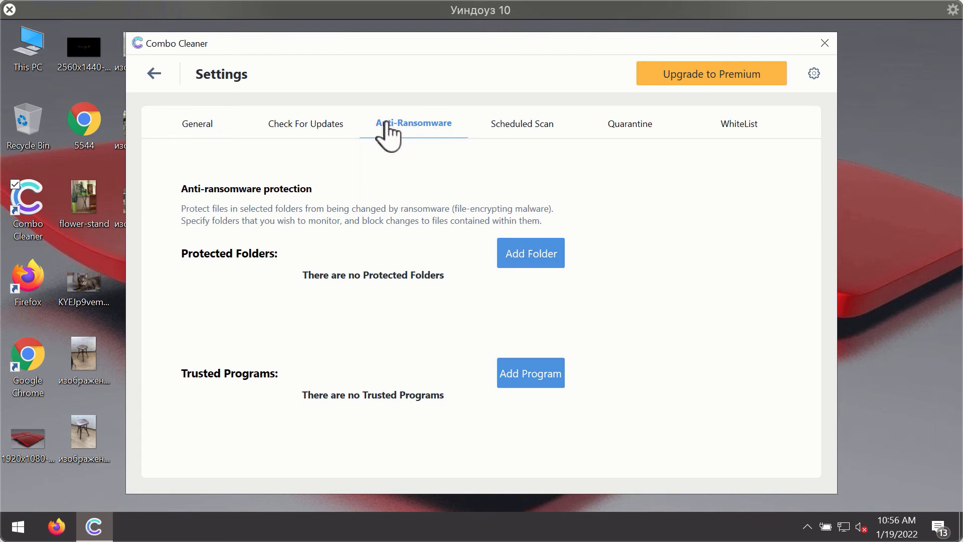
mouse_move(532, 107)
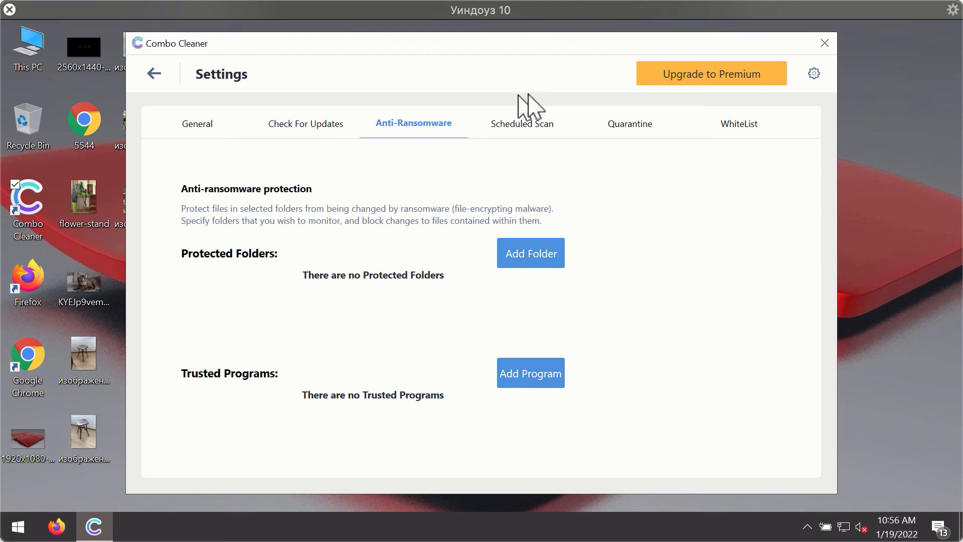
mouse_move(390, 195)
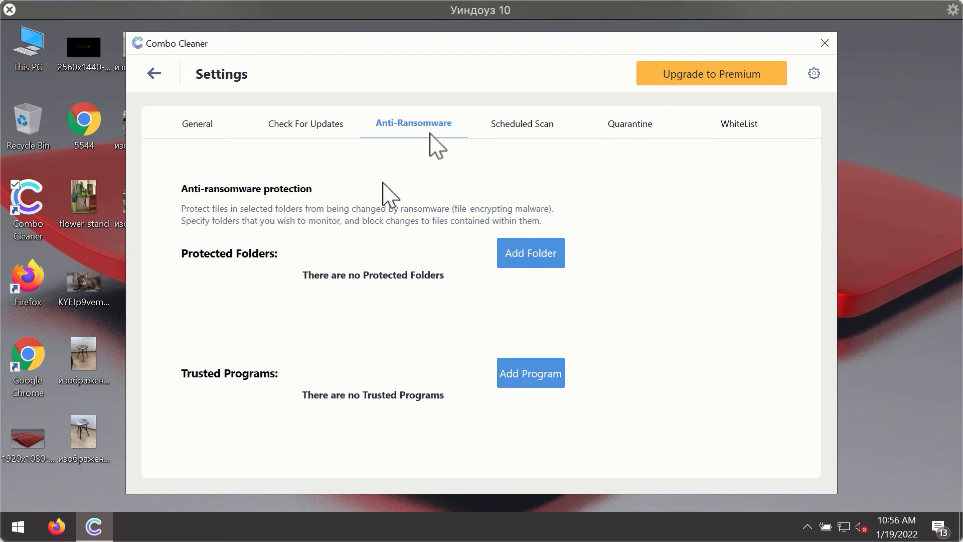
mouse_move(626, 143)
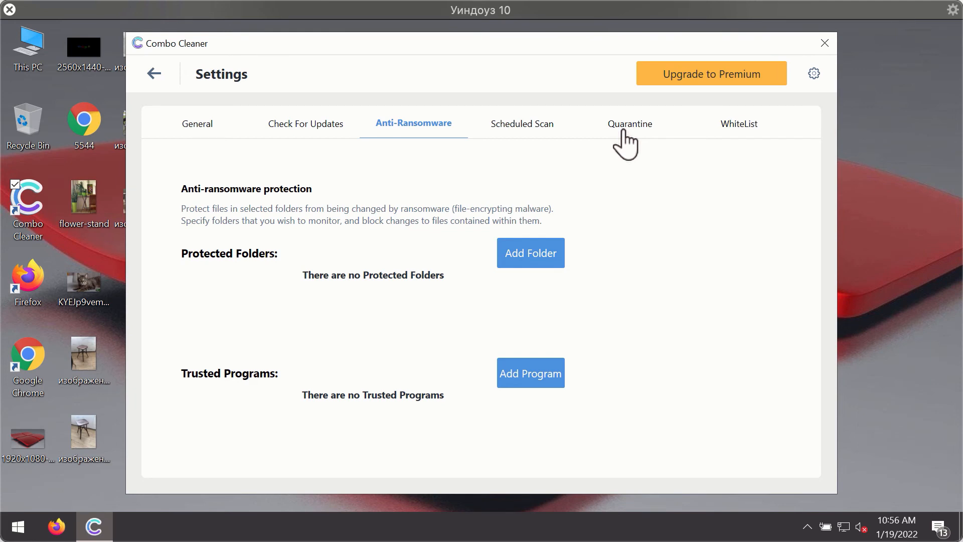
mouse_move(596, 148)
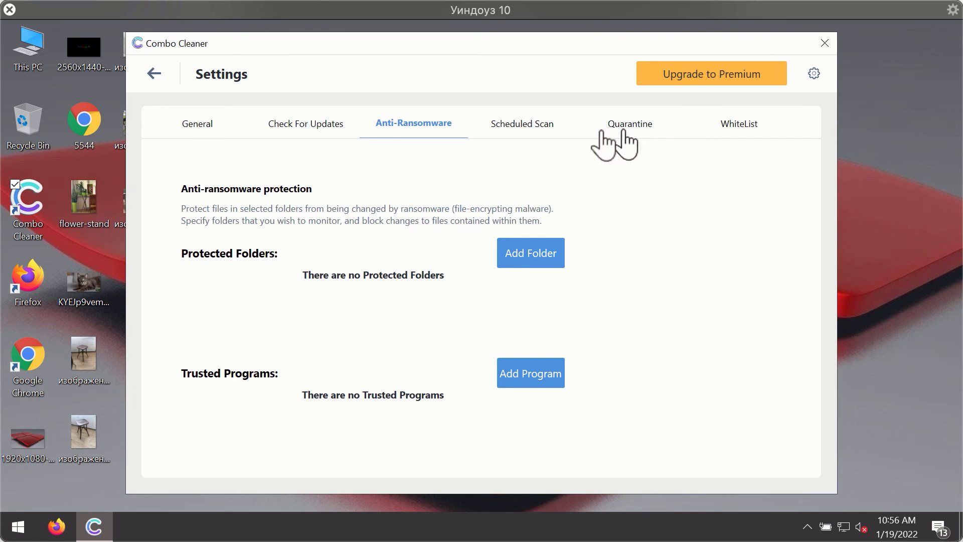
mouse_move(596, 67)
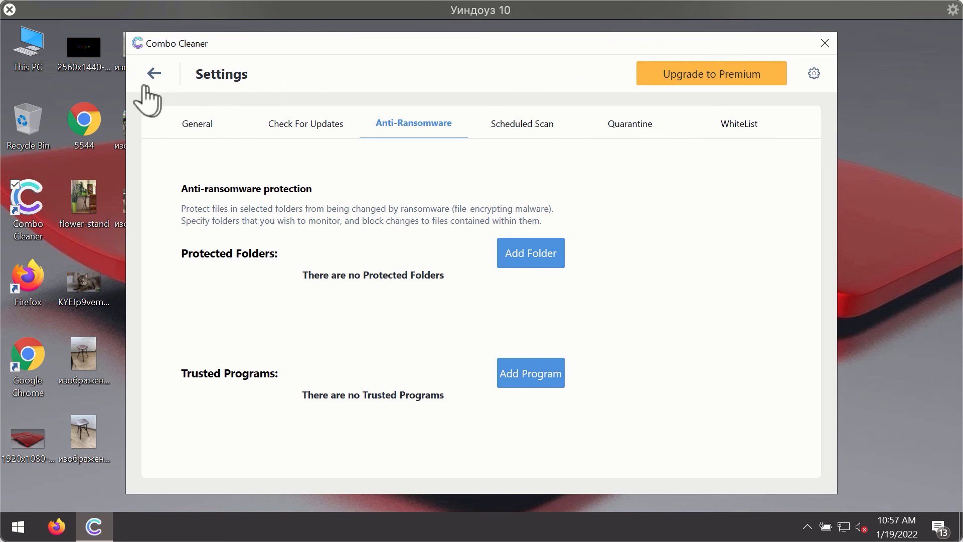
Cancel the quick scan early, confirming Yes, leaving two spam ad threats listed.
left_click(155, 74)
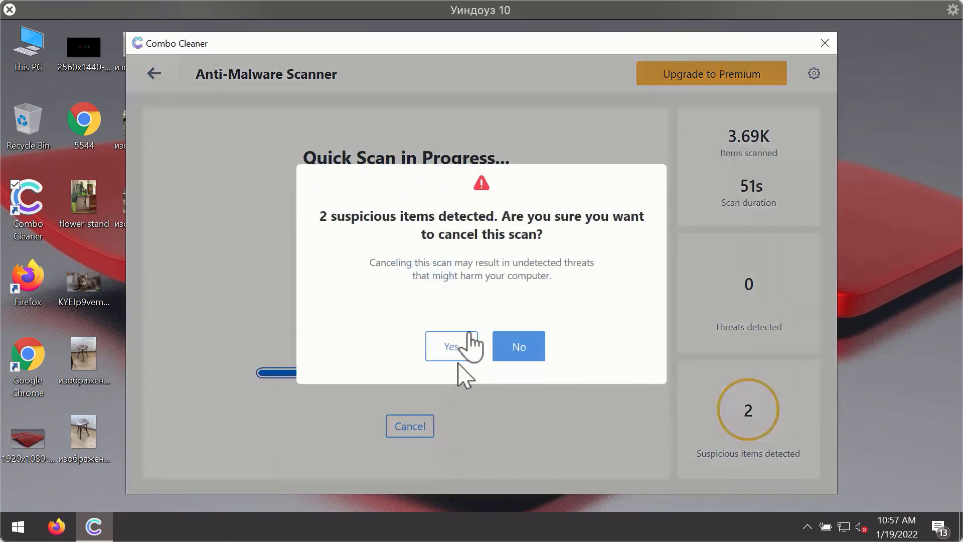
left_click(451, 346)
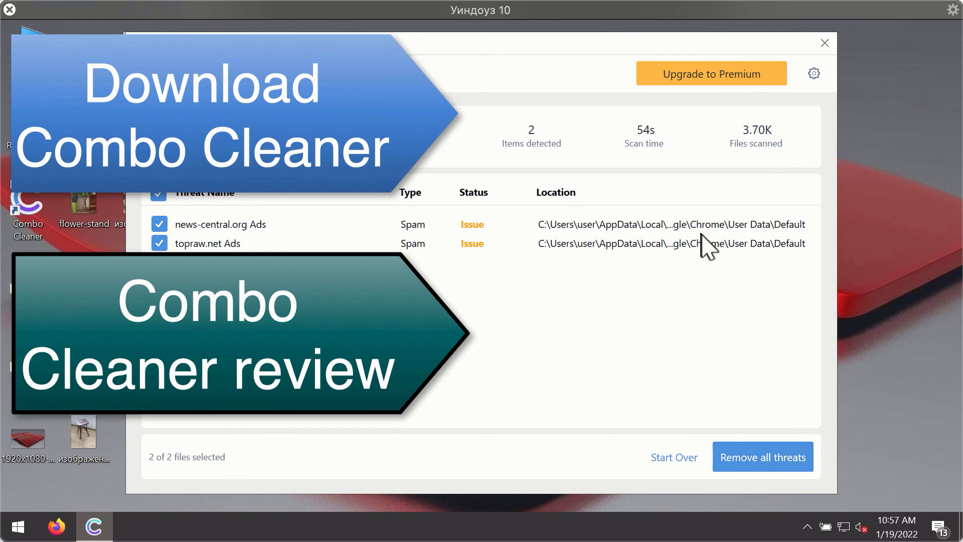
mouse_move(707, 234)
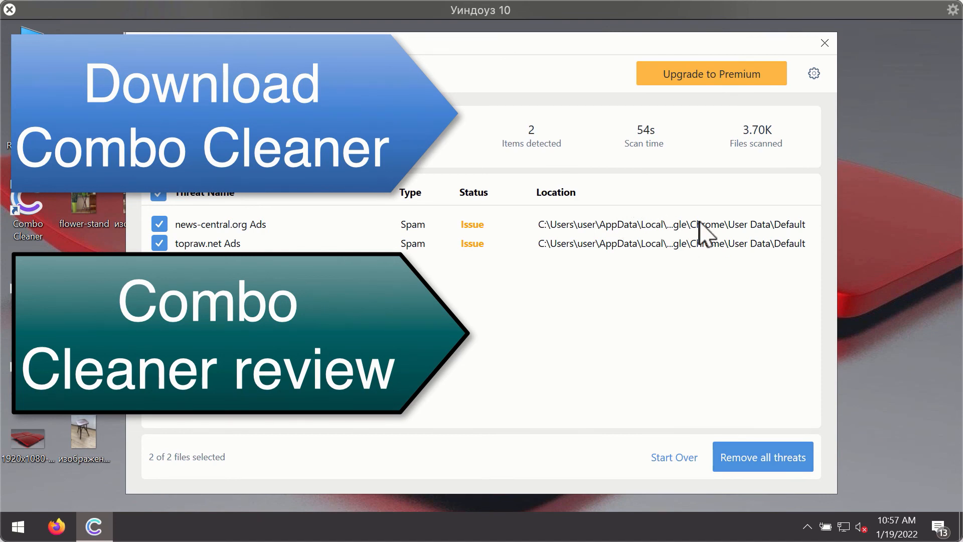